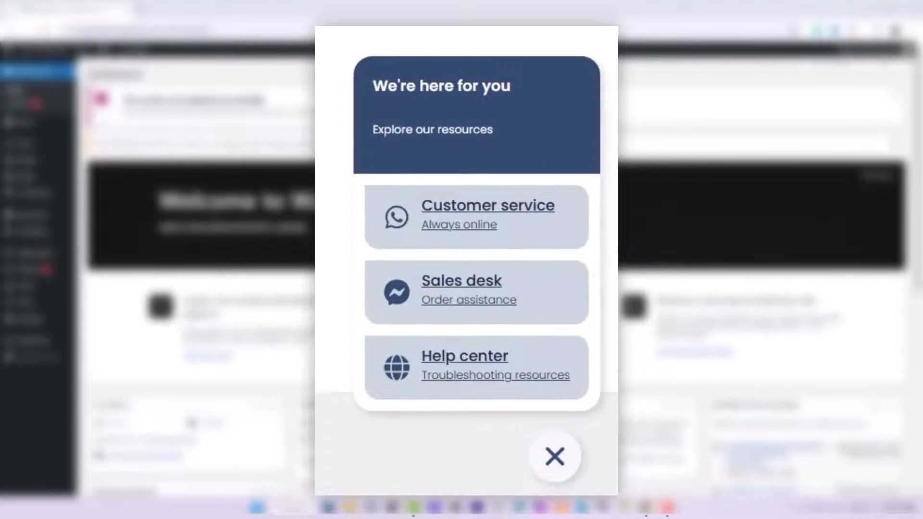
# - From Saved Templates, start a new Elementor template
pyautogui.click(553, 455)
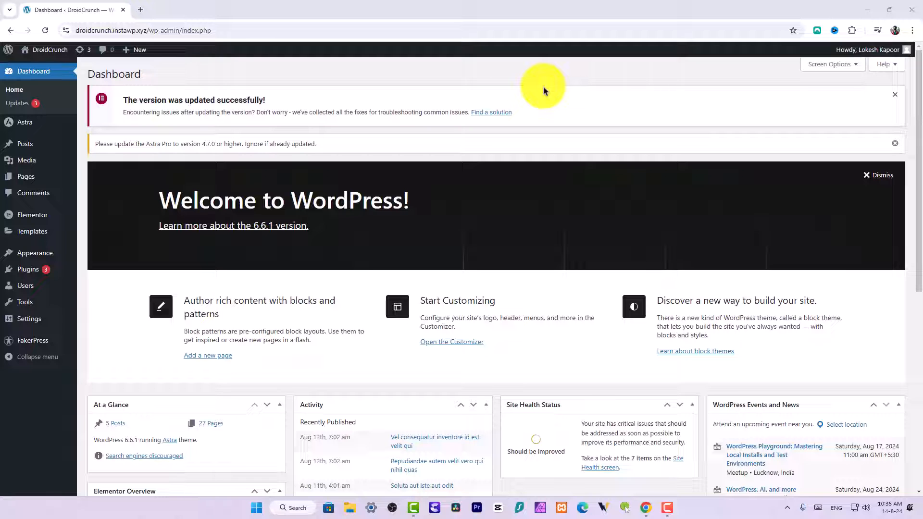
pyautogui.moveTo(112, 241)
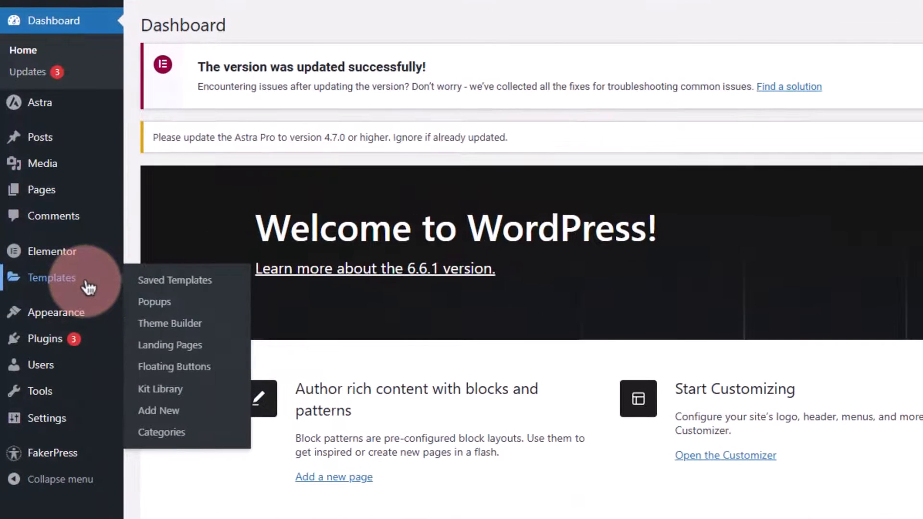
pyautogui.moveTo(177, 288)
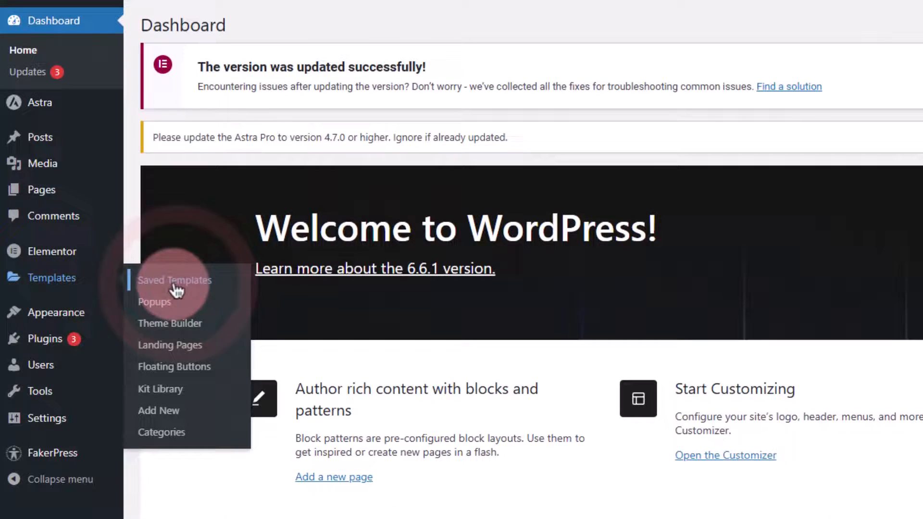
pyautogui.click(174, 280)
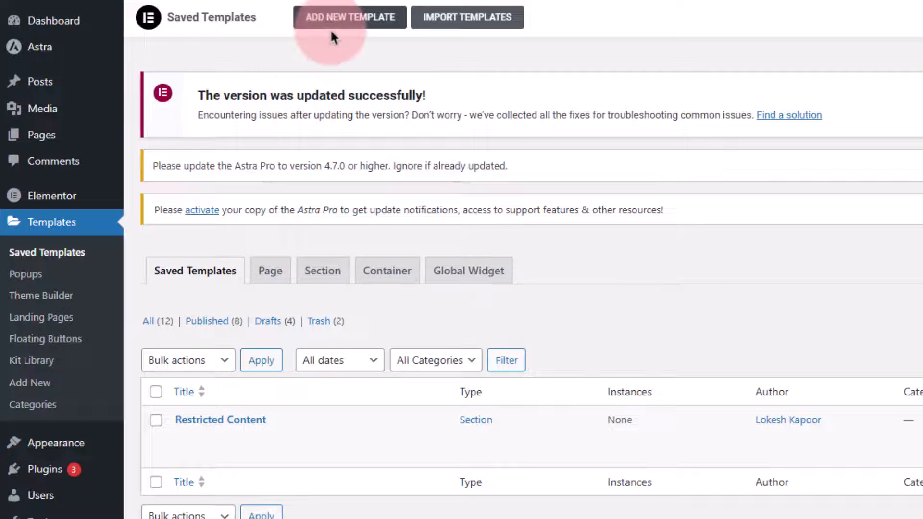
pyautogui.click(348, 16)
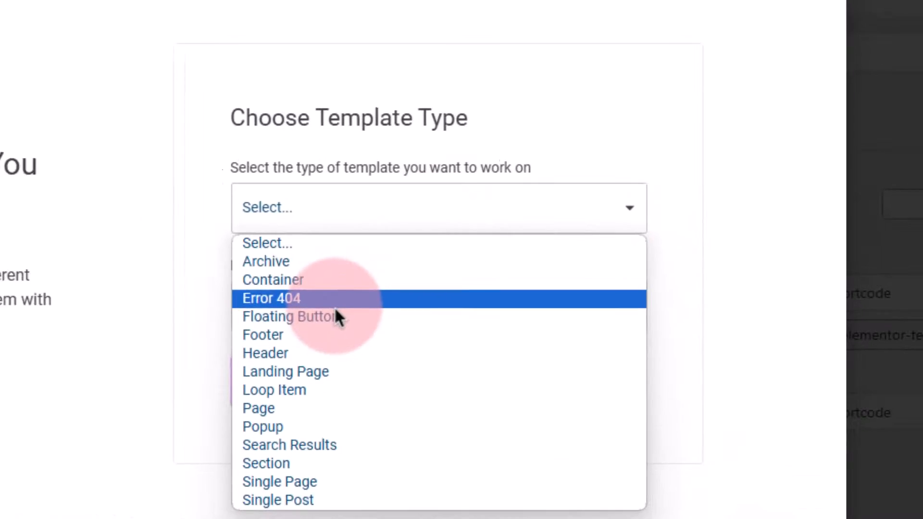
# - Create a Floating Button template named 'Floating Button v1'
pyautogui.click(289, 316)
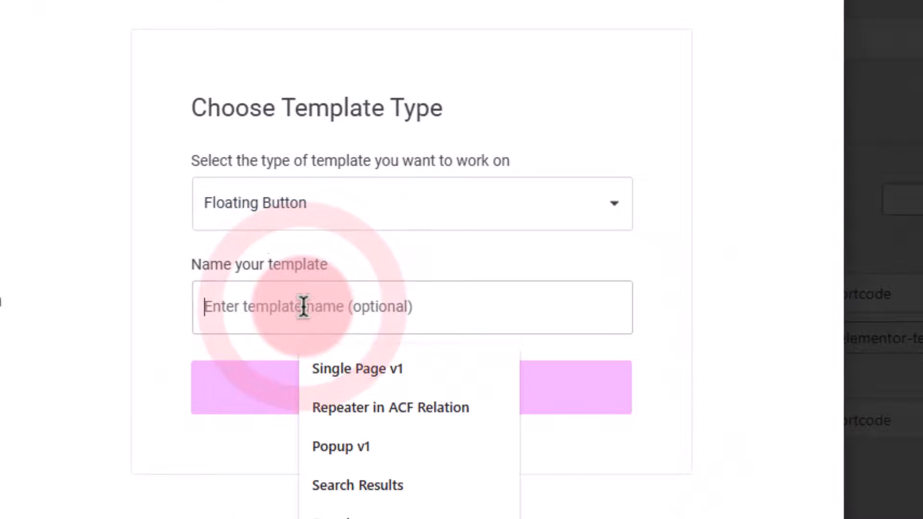
pyautogui.write('Floating Button v1')
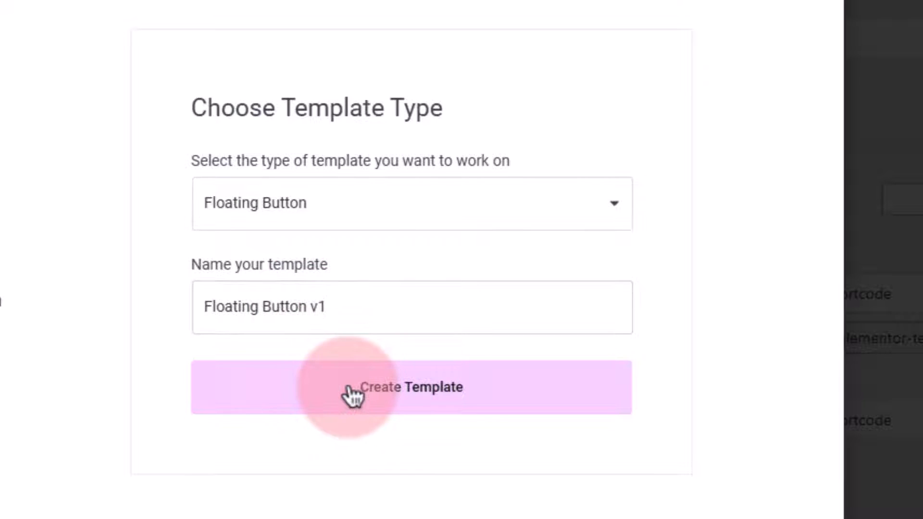
pyautogui.click(412, 387)
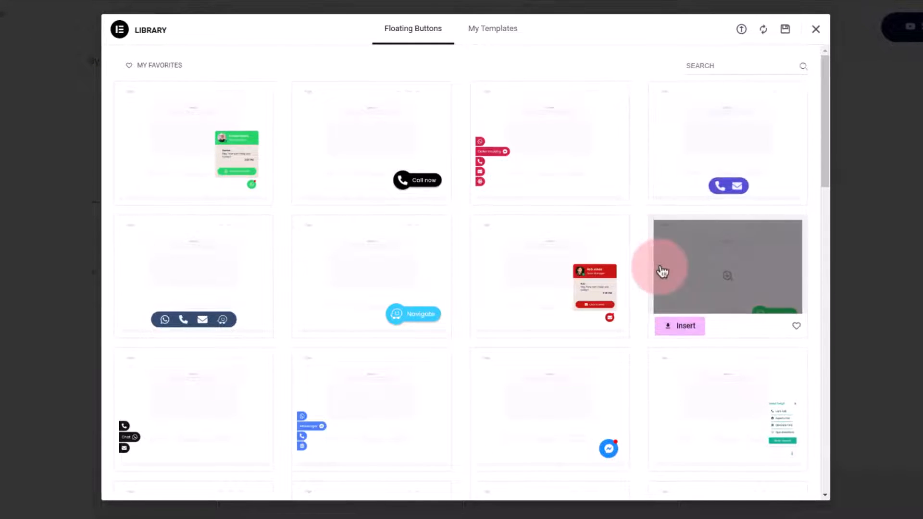
pyautogui.moveTo(371, 132)
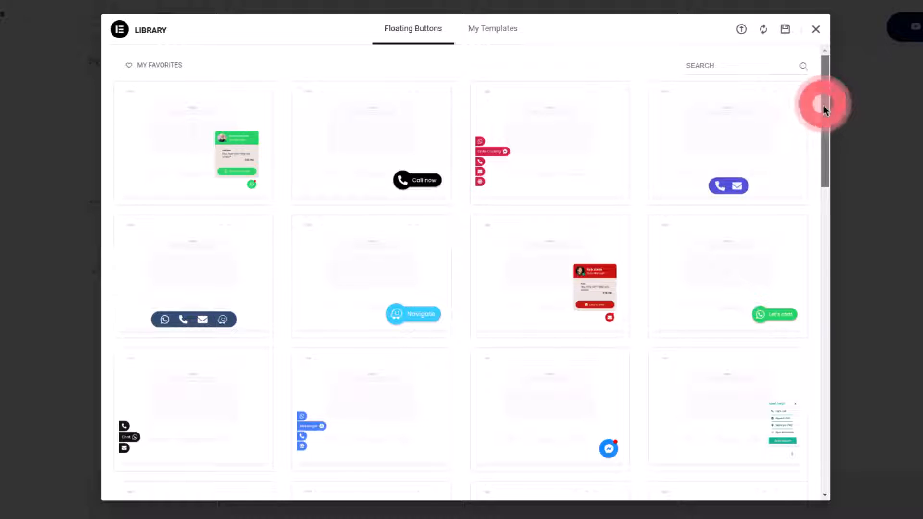
# - Insert the library's quick-info design with contact link list and call-to-action
pyautogui.scroll(-3)
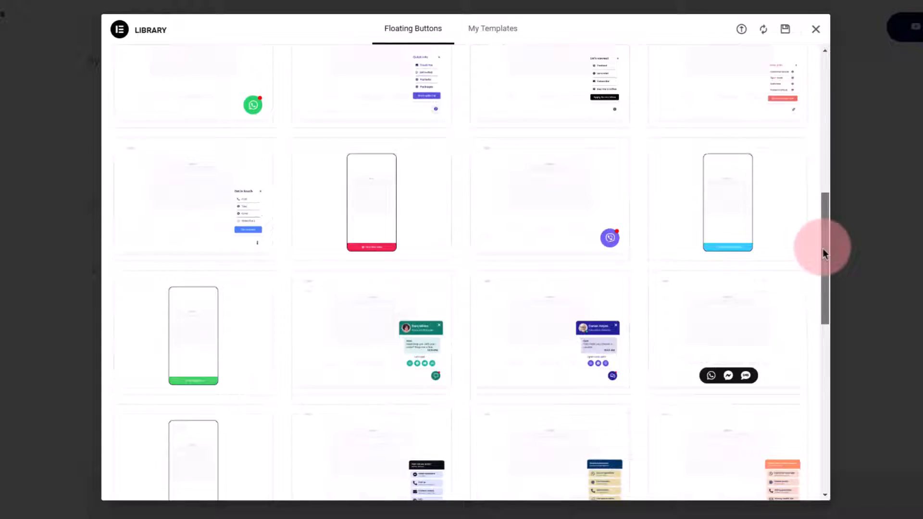
pyautogui.scroll(-3)
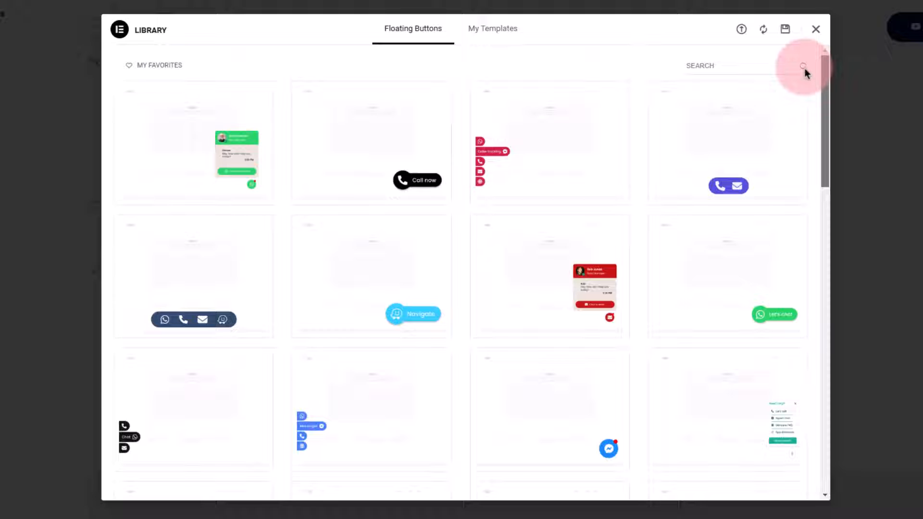
pyautogui.scroll(-3)
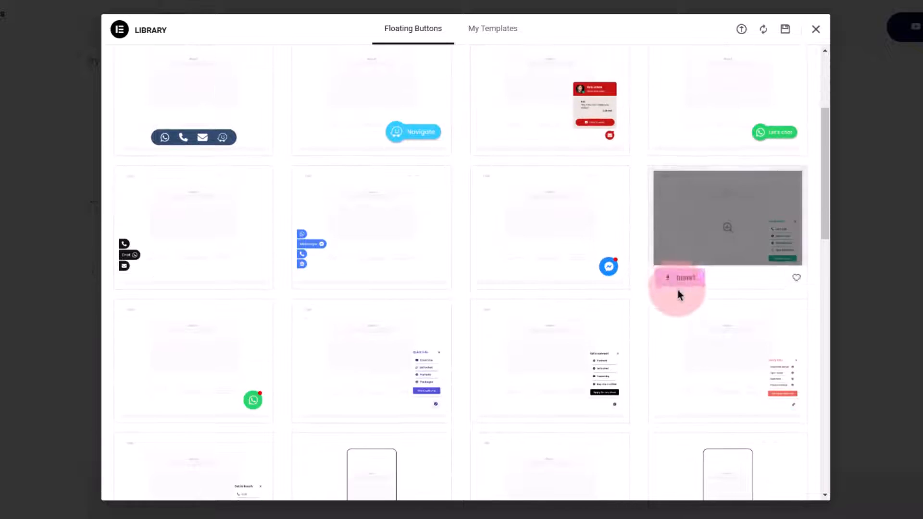
pyautogui.click(727, 217)
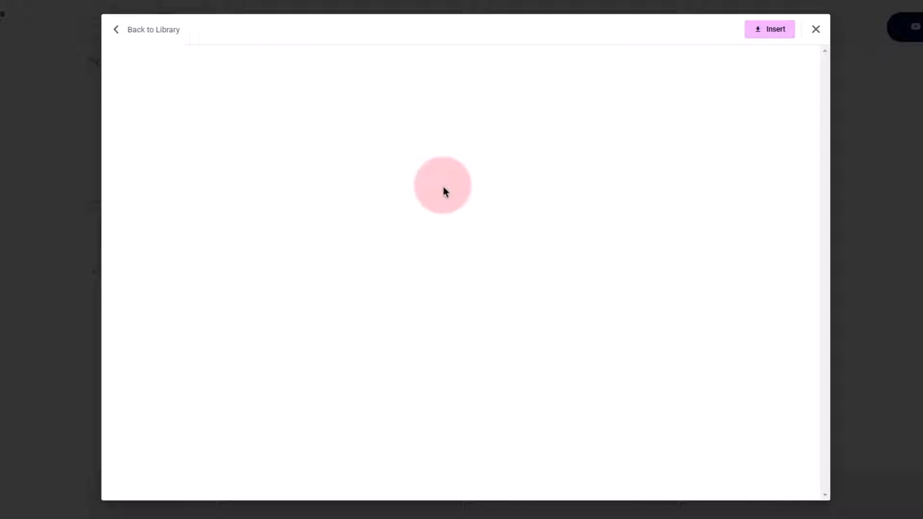
pyautogui.click(779, 472)
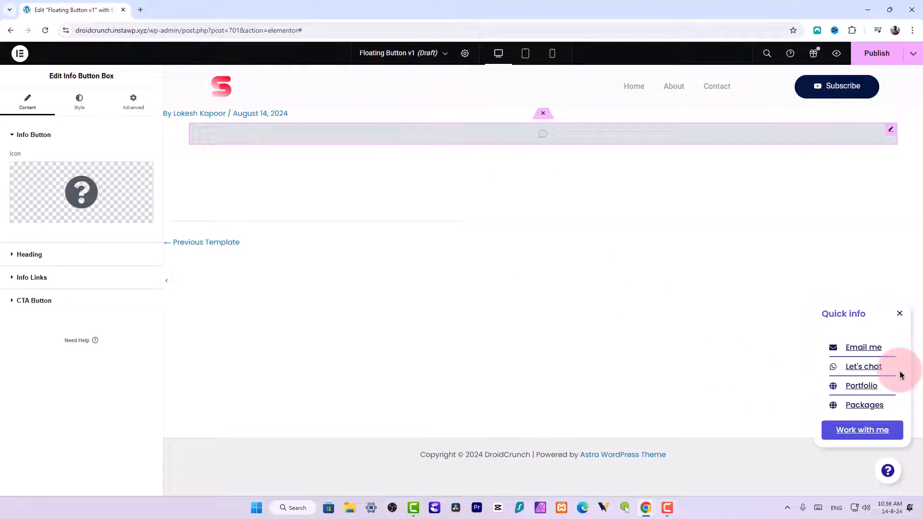
# - Hide the quick-info box, switch the trigger icon to an info symbol, and reopen it
pyautogui.click(887, 470)
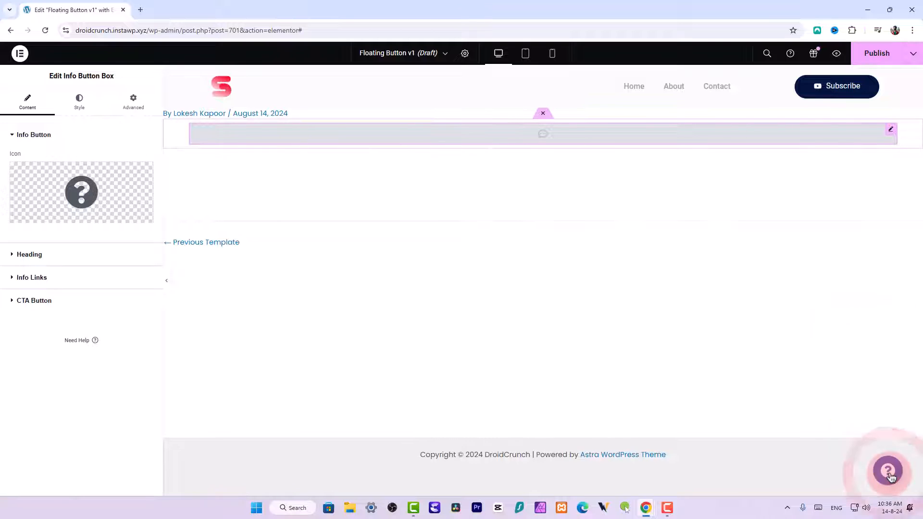
pyautogui.click(888, 471)
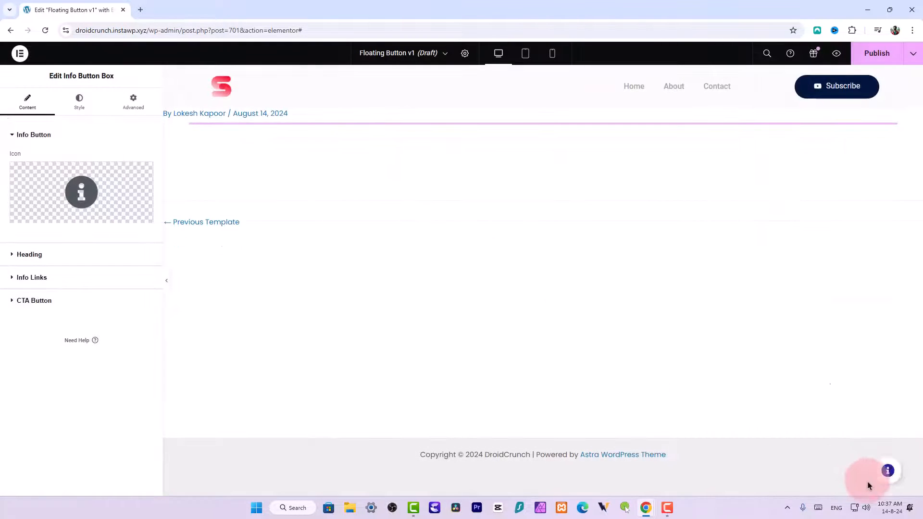
pyautogui.click(887, 470)
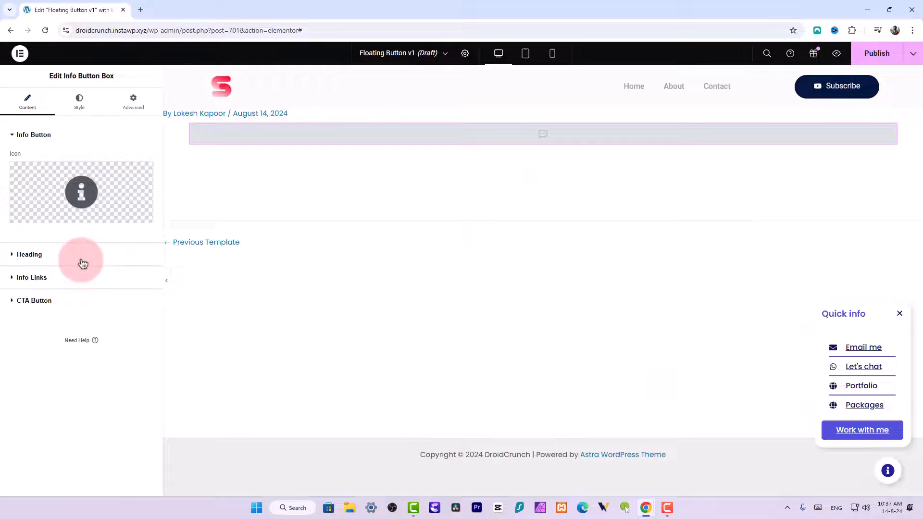
# - Change the info box's Greeting heading from 'Quick info' to 'Support'
pyautogui.click(30, 254)
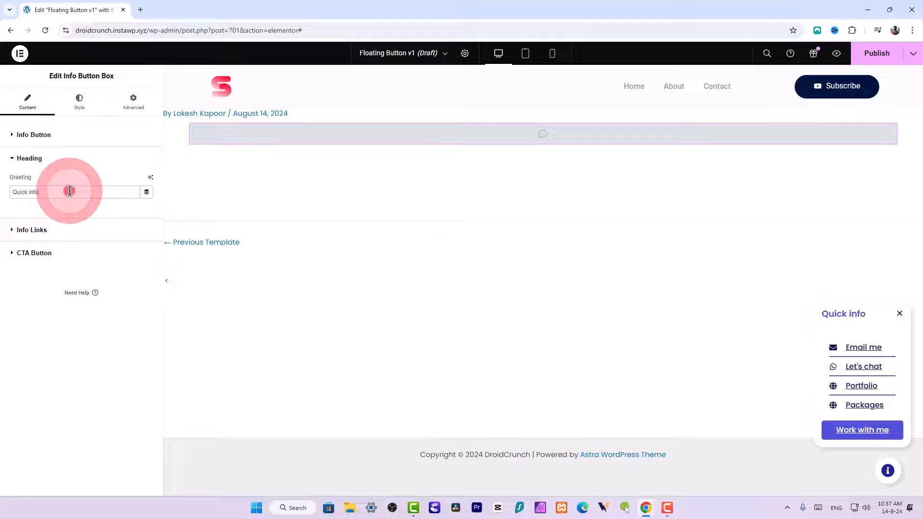
pyautogui.doubleClick(25, 192)
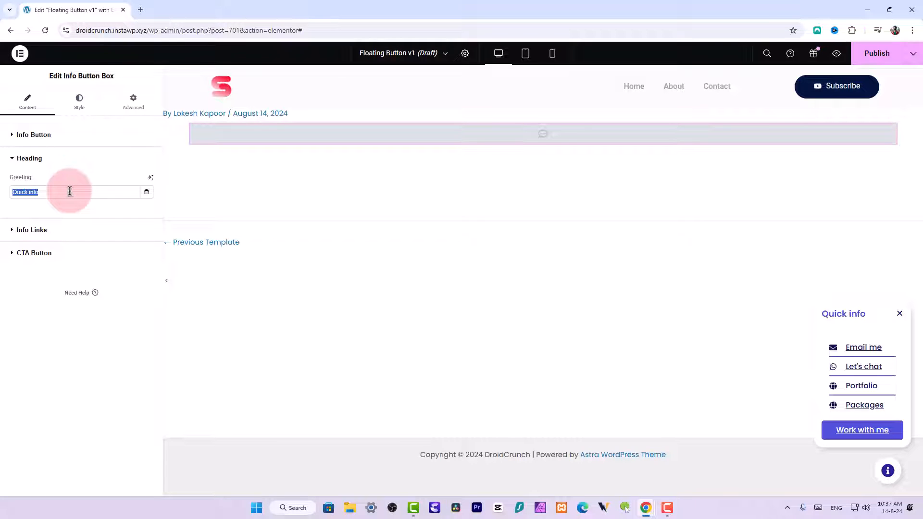
pyautogui.write('Con')
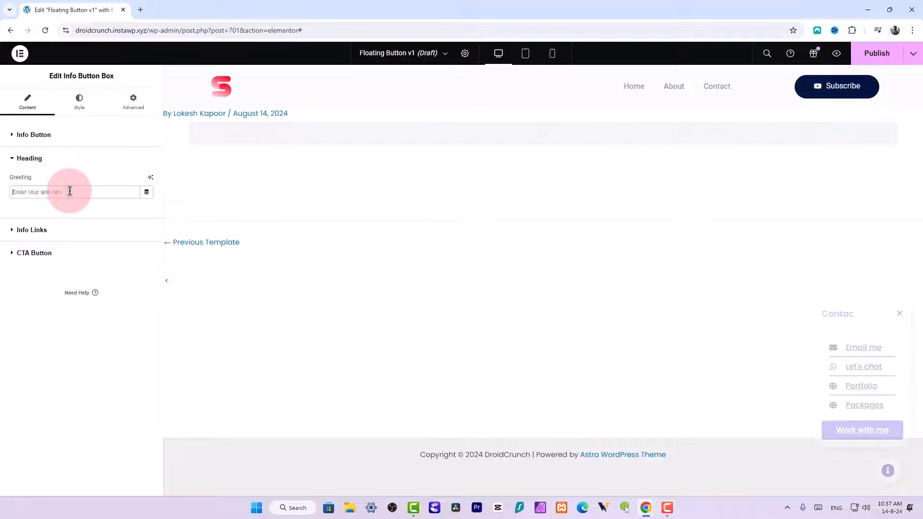
pyautogui.write('Support')
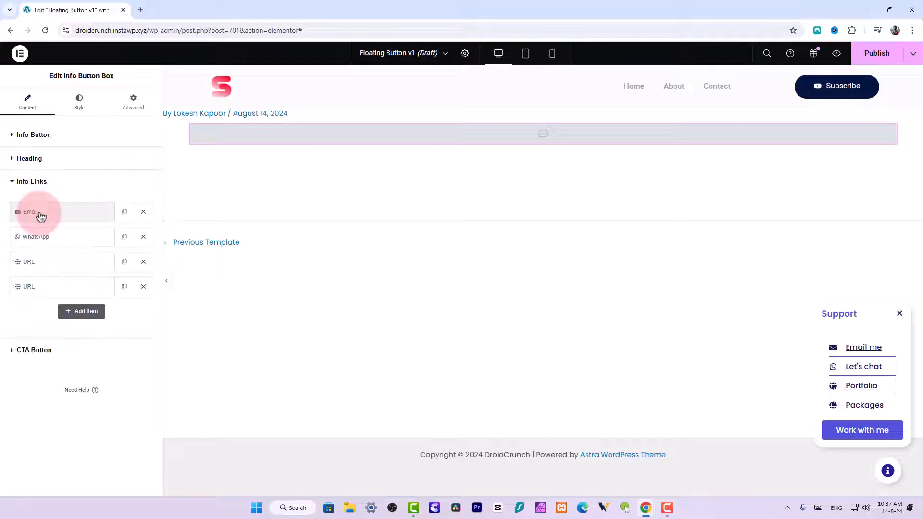
pyautogui.moveTo(69, 214)
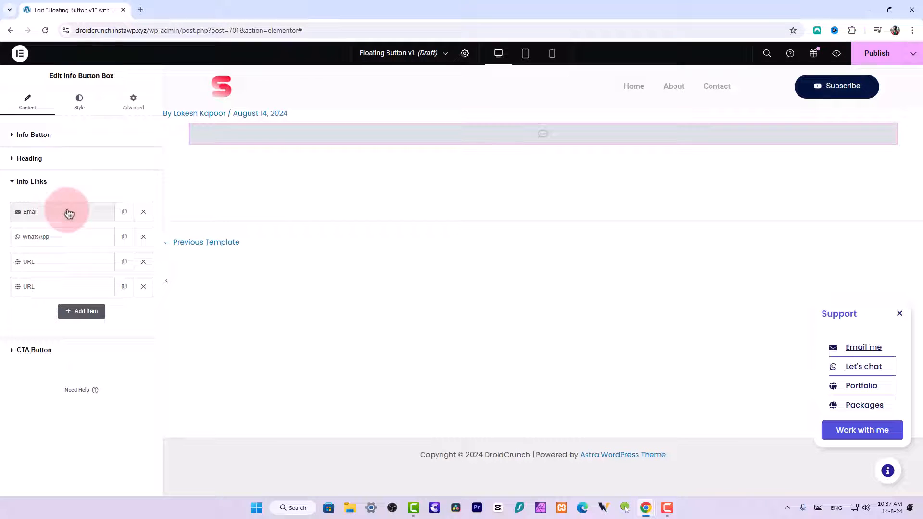
pyautogui.moveTo(70, 302)
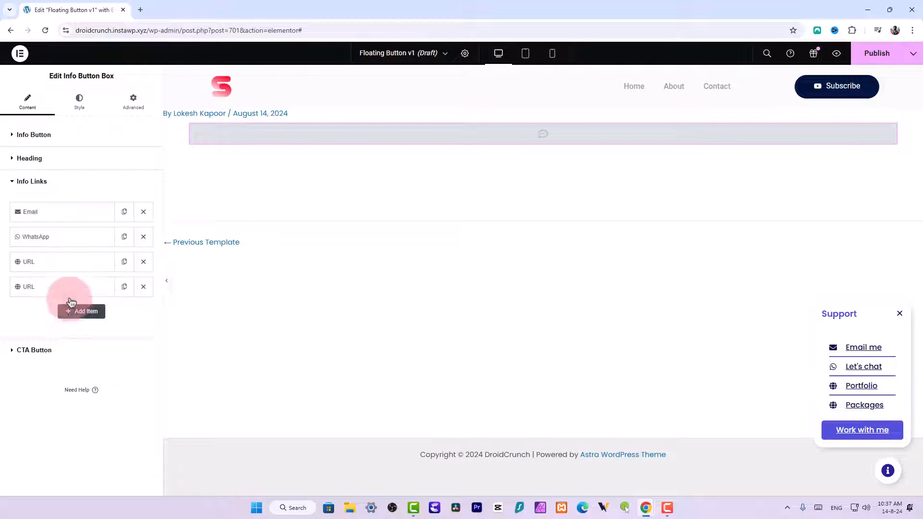
# - Review the Email and WhatsApp info links and their Platform choices
pyautogui.click(30, 212)
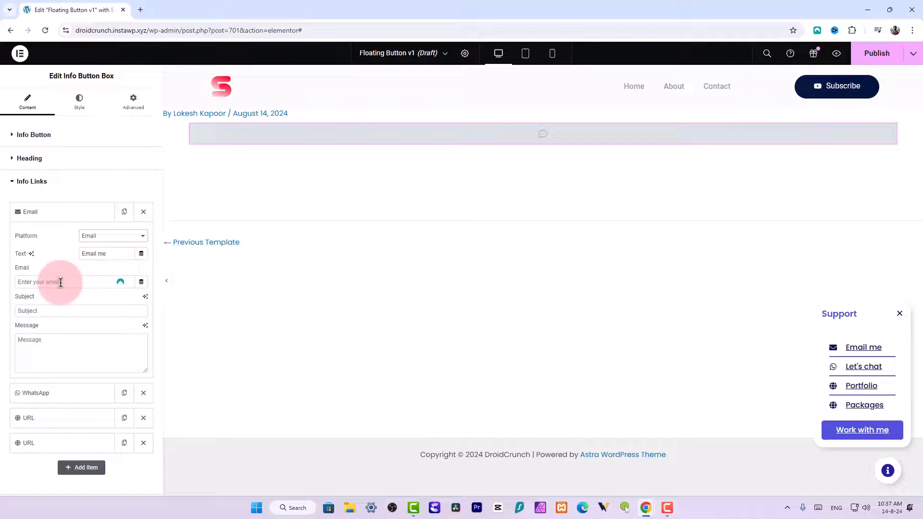
pyautogui.click(61, 212)
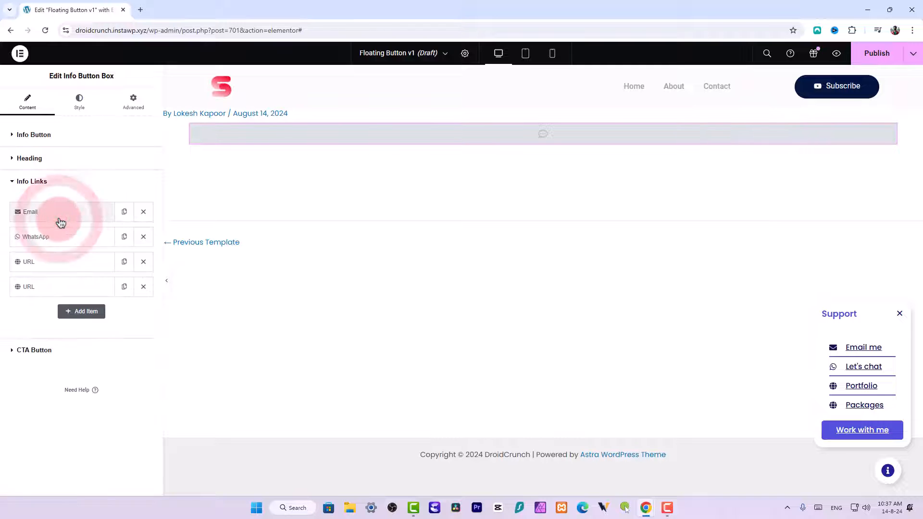
pyautogui.click(36, 237)
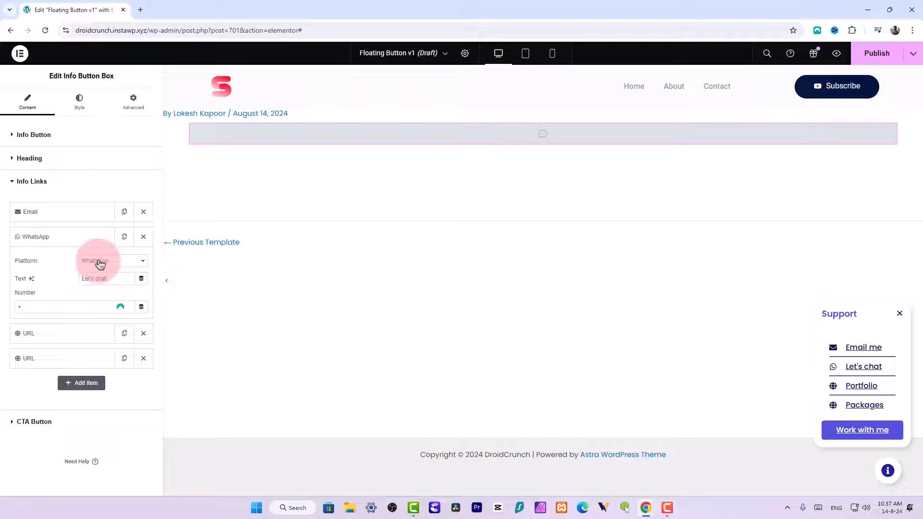
pyautogui.click(112, 261)
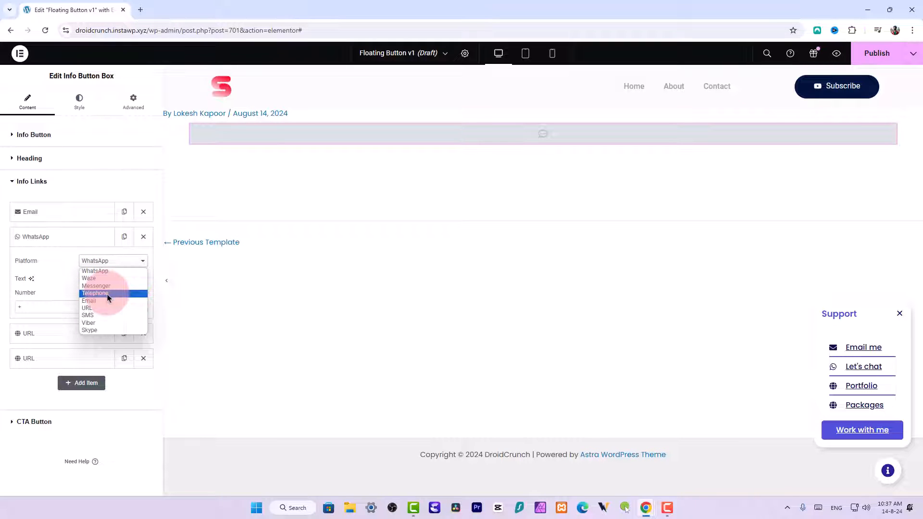
pyautogui.moveTo(104, 311)
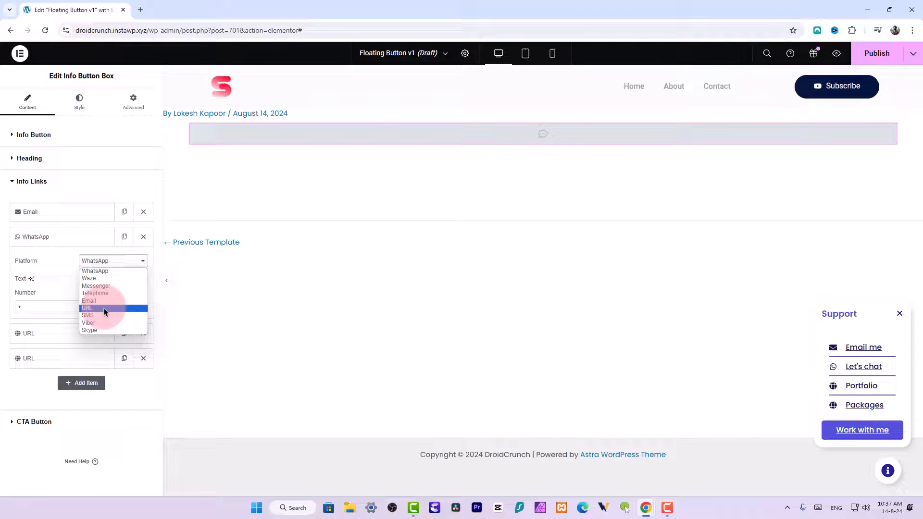
pyautogui.moveTo(103, 315)
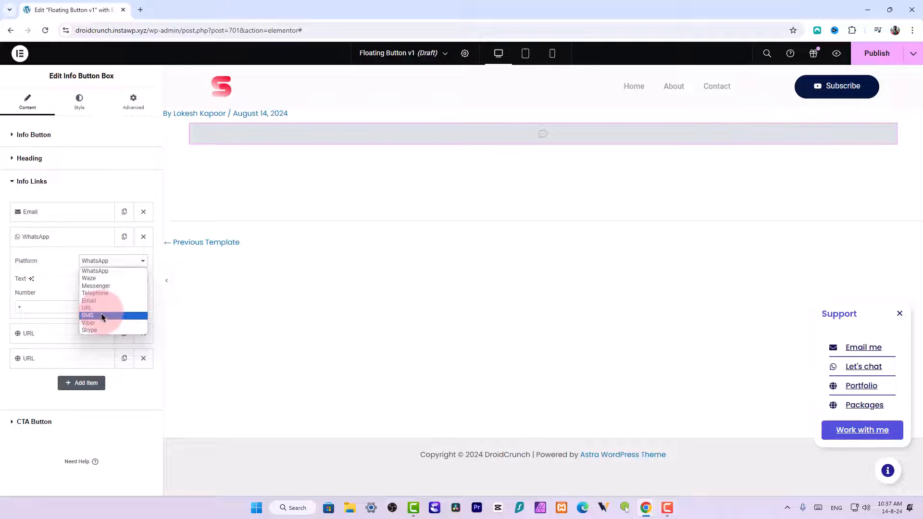
pyautogui.moveTo(88, 330)
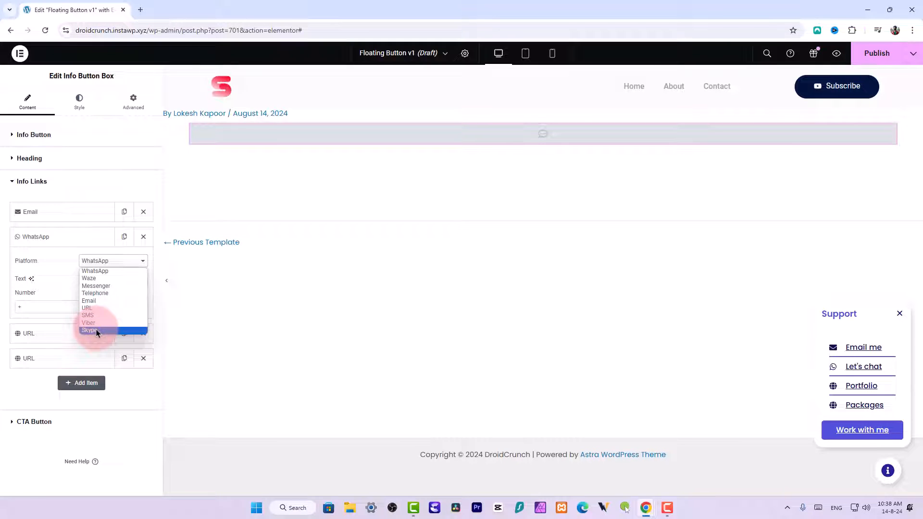
pyautogui.click(86, 308)
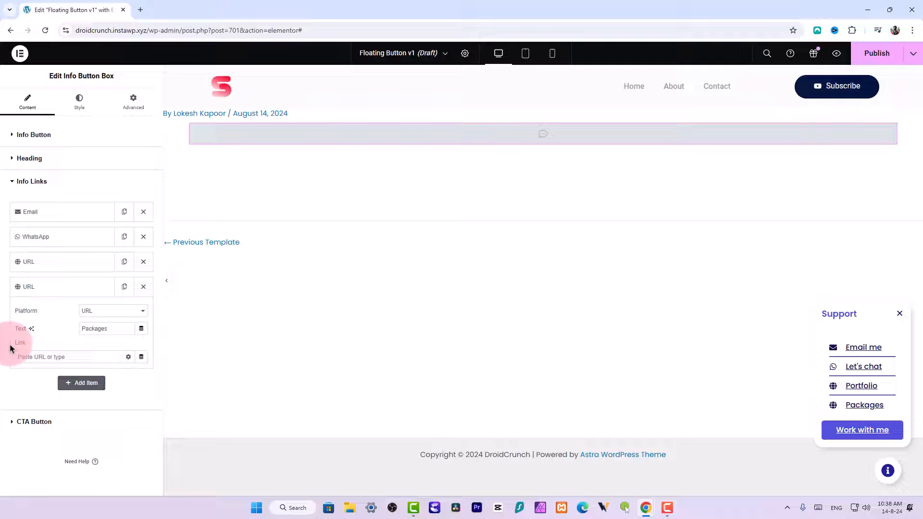
# - Collapse the Packages link and bring up the 'Work with me' CTA button settings
pyautogui.click(39, 294)
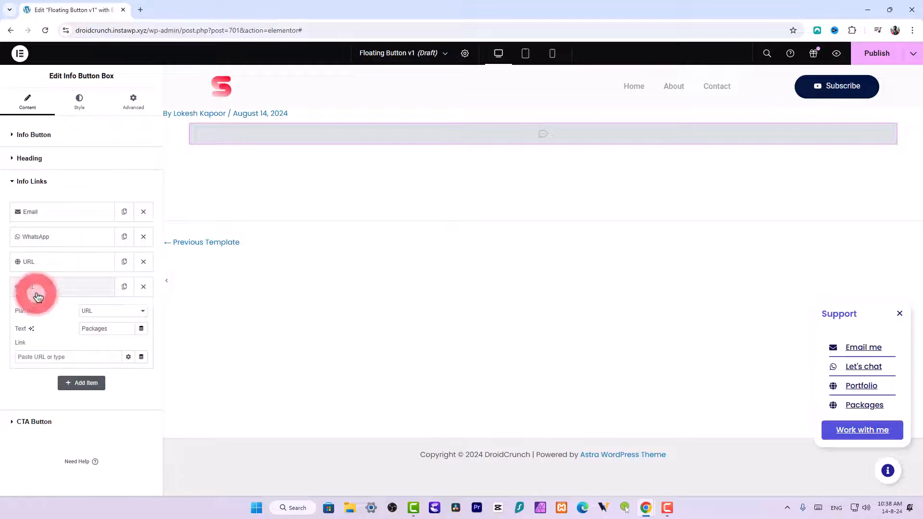
pyautogui.click(58, 286)
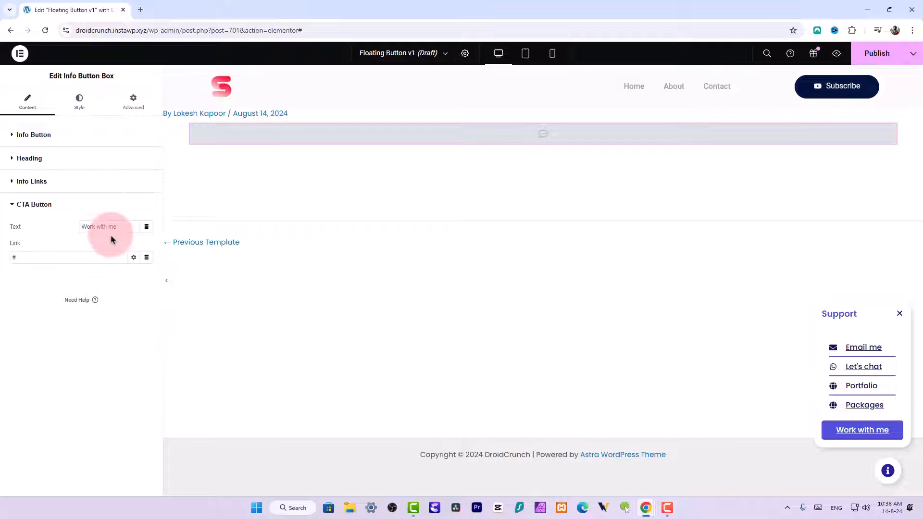
pyautogui.click(109, 227)
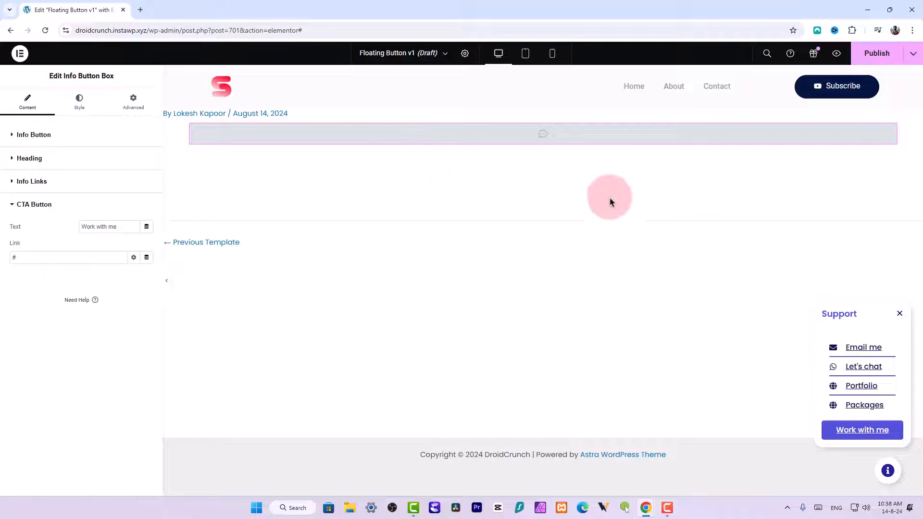
pyautogui.moveTo(882, 230)
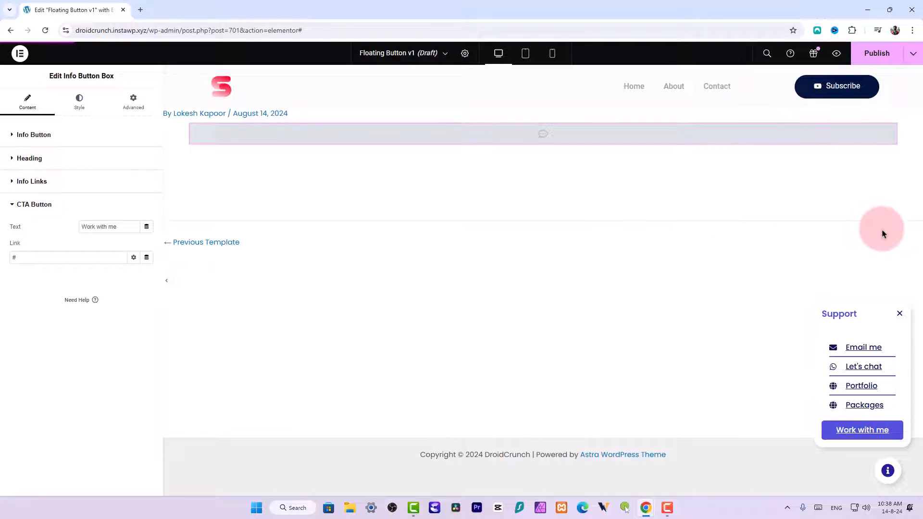
pyautogui.moveTo(184, 294)
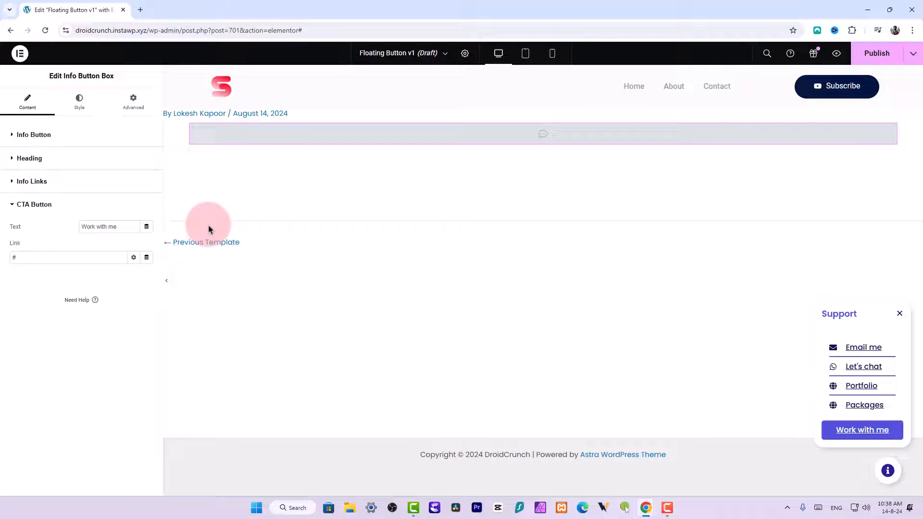
pyautogui.moveTo(180, 205)
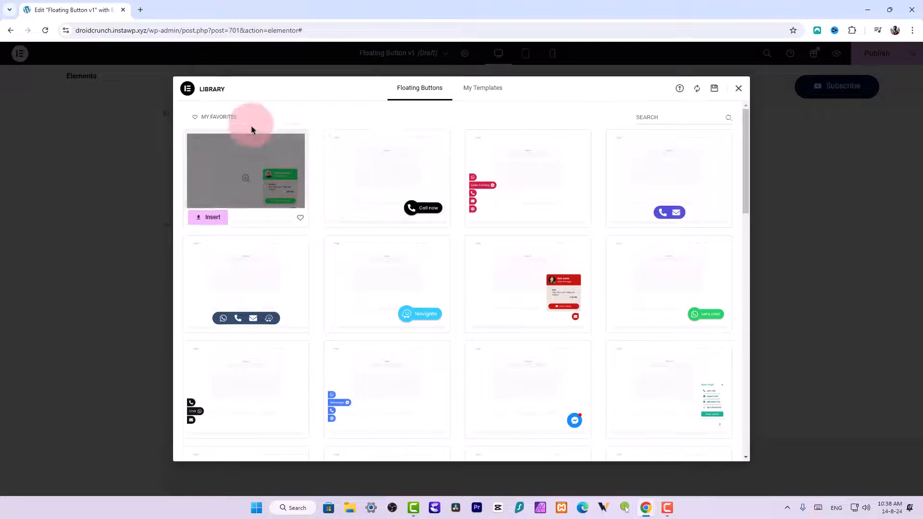
pyautogui.moveTo(556, 252)
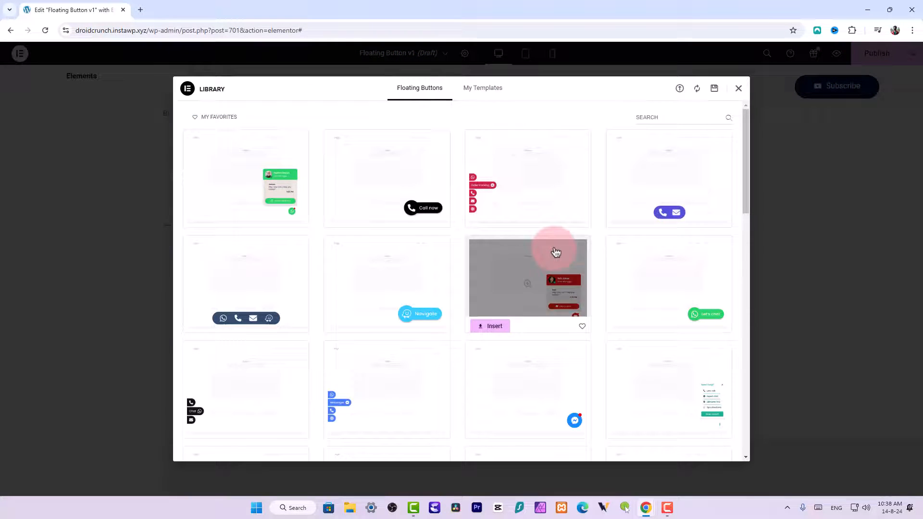
# - Insert the Animated Classic WhatsApp 'Let's chat' button from the library
pyautogui.scroll(-3)
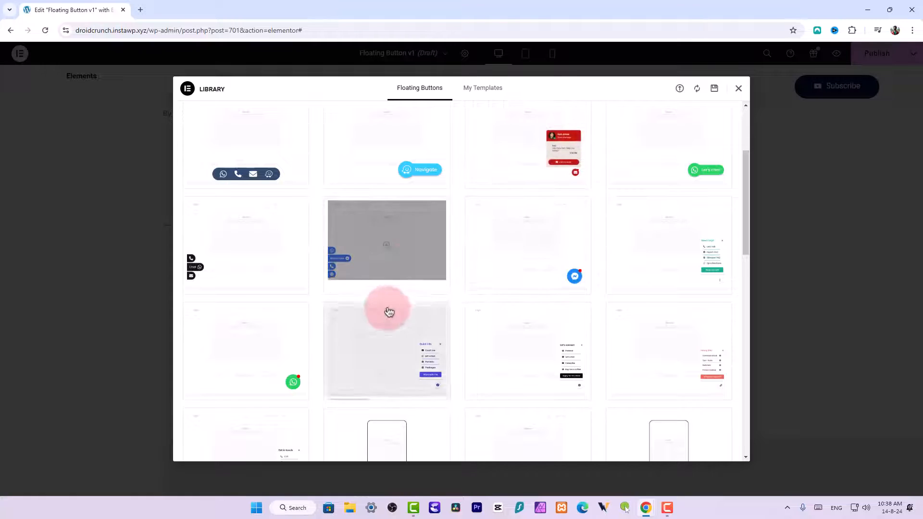
pyautogui.scroll(-3)
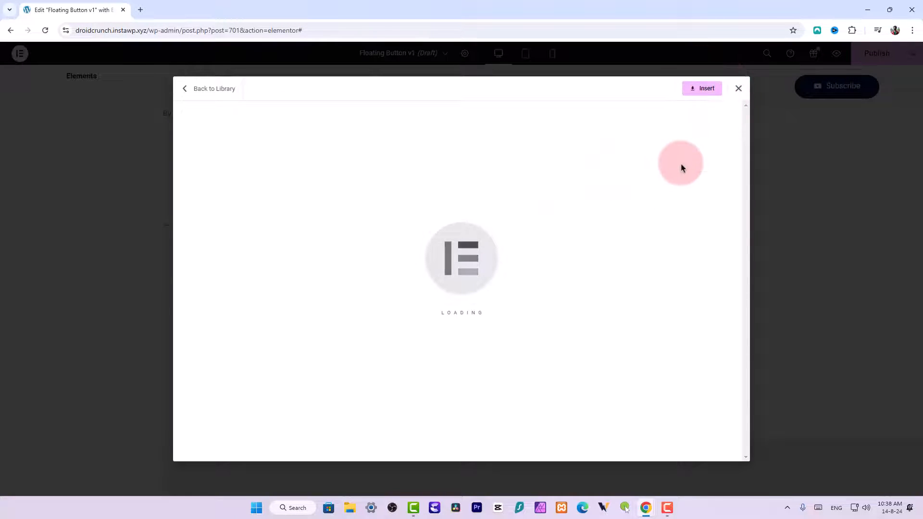
pyautogui.click(705, 89)
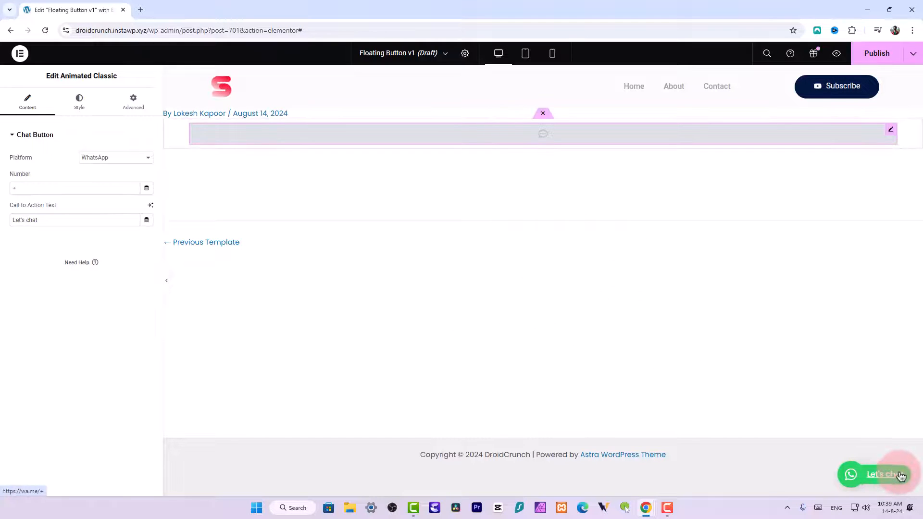
pyautogui.moveTo(893, 444)
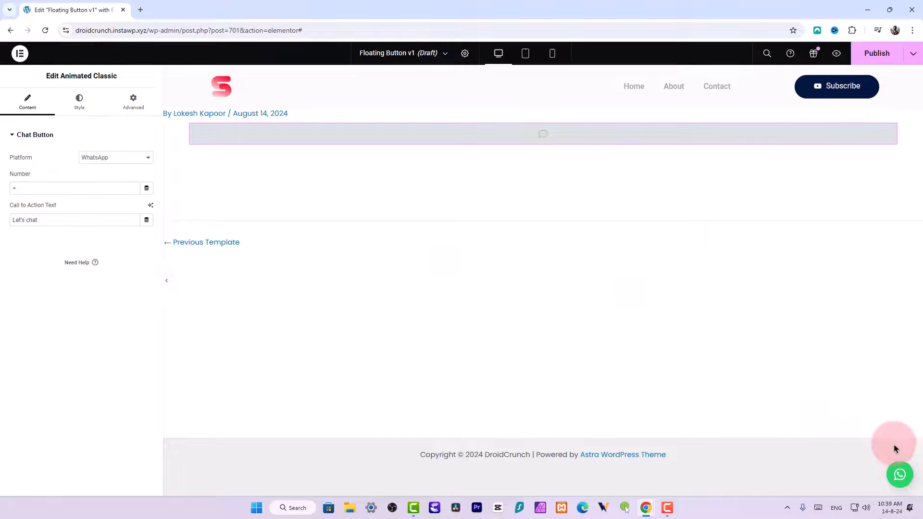
pyautogui.moveTo(145, 271)
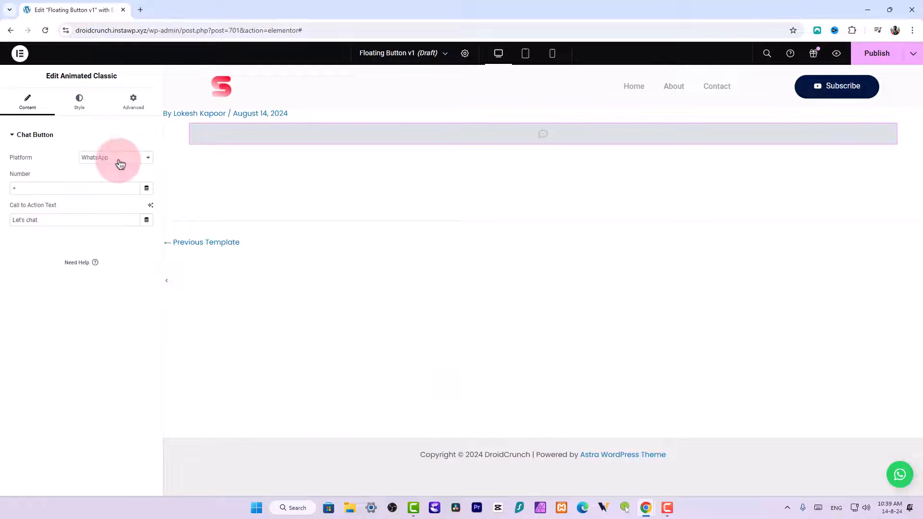
pyautogui.click(114, 157)
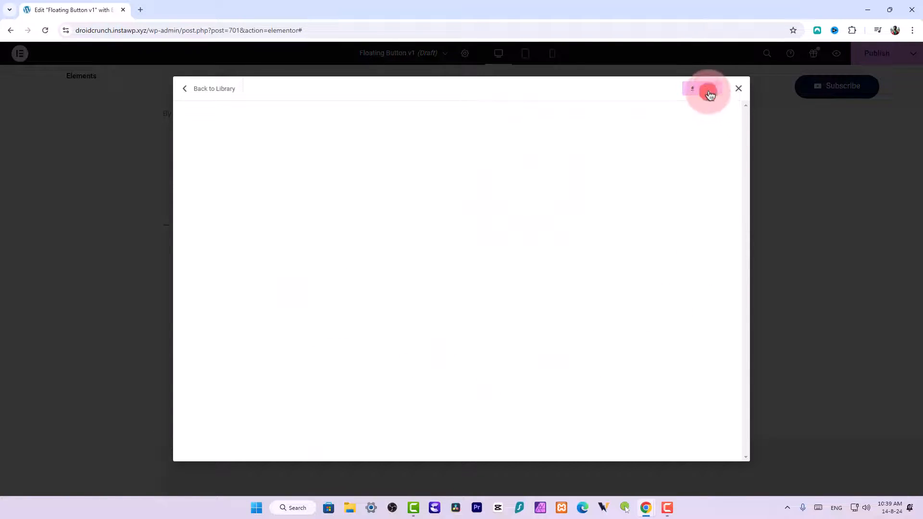
# - Insert the classic round WhatsApp button and toggle its Notification Dot
pyautogui.click(702, 89)
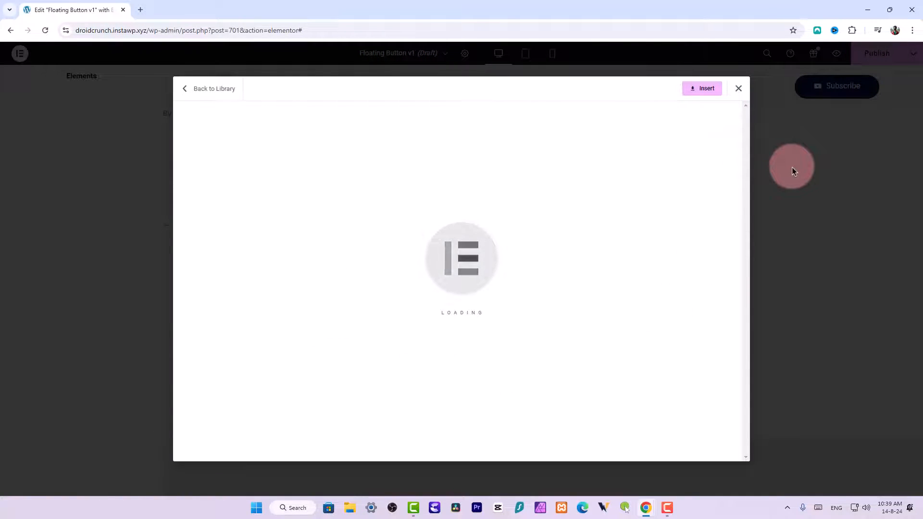
pyautogui.click(700, 88)
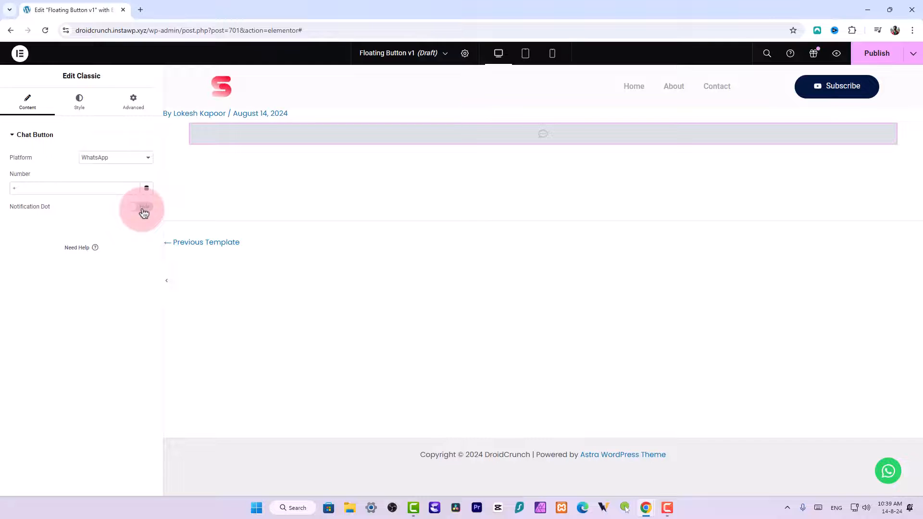
pyautogui.click(140, 207)
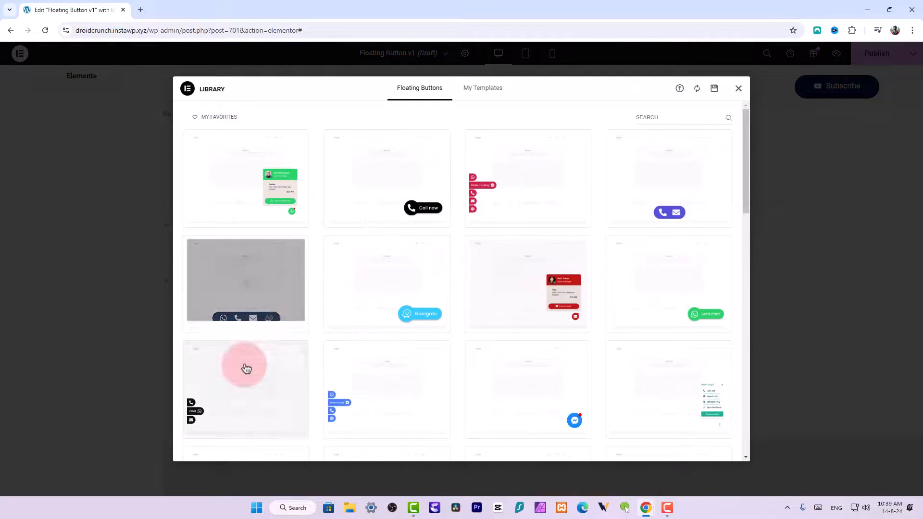
# - Insert the Interactive stacked WhatsApp, Messenger, Telephone and URL buttons and try them
pyautogui.click(247, 368)
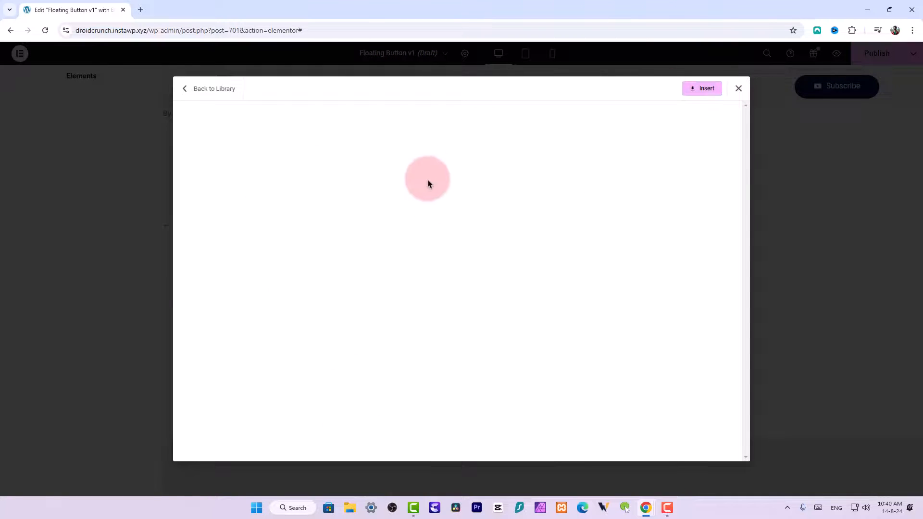
pyautogui.click(702, 88)
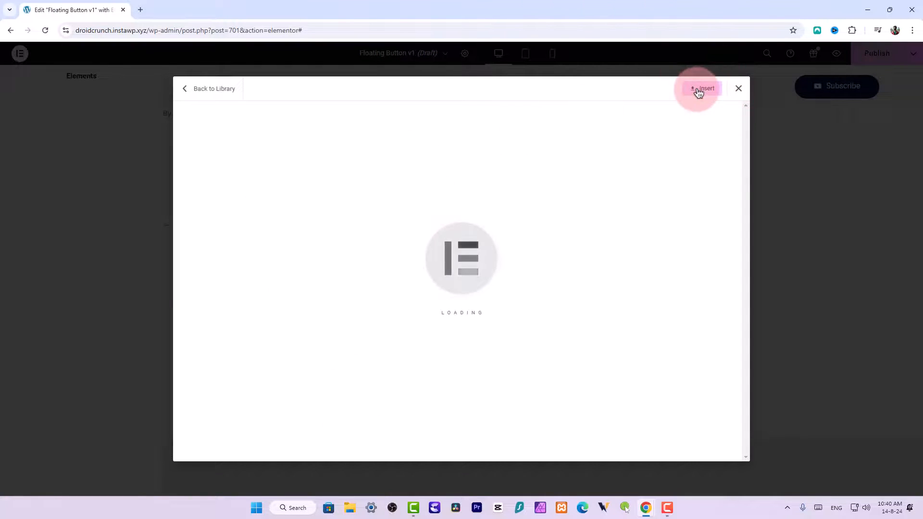
pyautogui.click(701, 88)
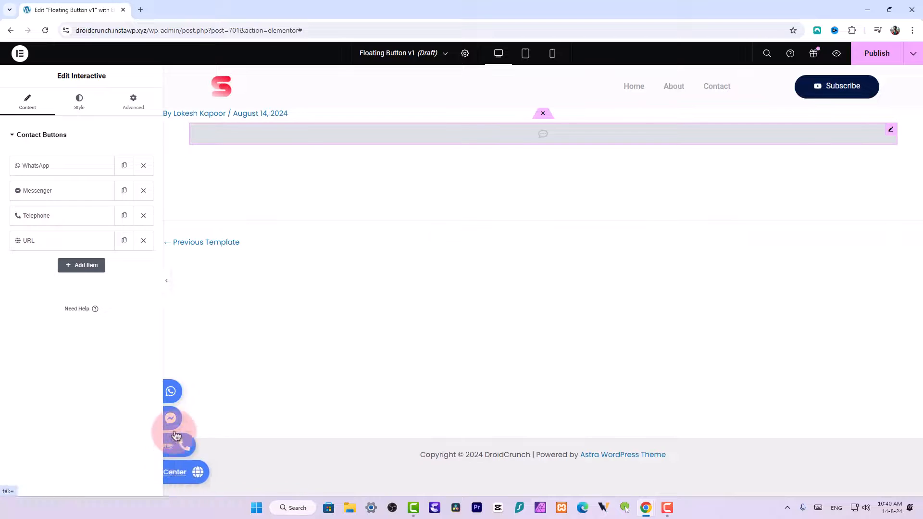
pyautogui.click(61, 165)
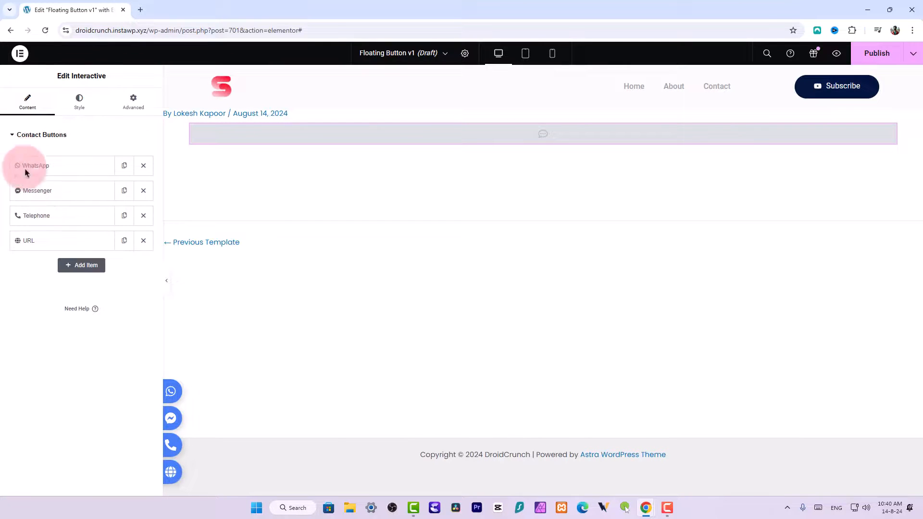
pyautogui.moveTo(106, 81)
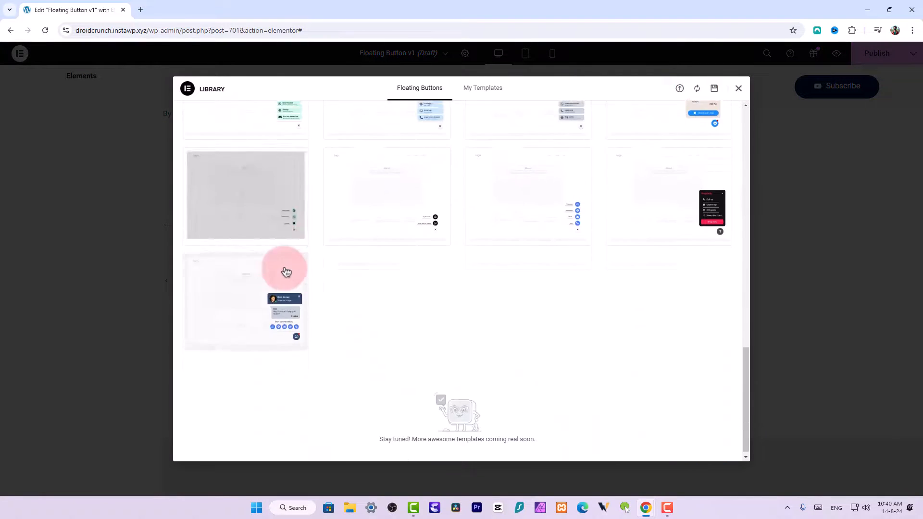
# - Scroll the Floating Buttons library toward the Resource Box template
pyautogui.scroll(3)
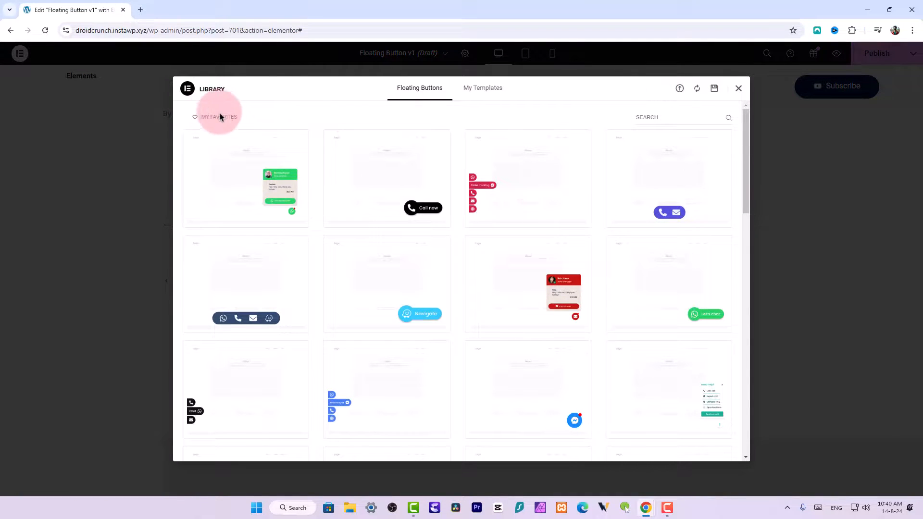
pyautogui.scroll(-3)
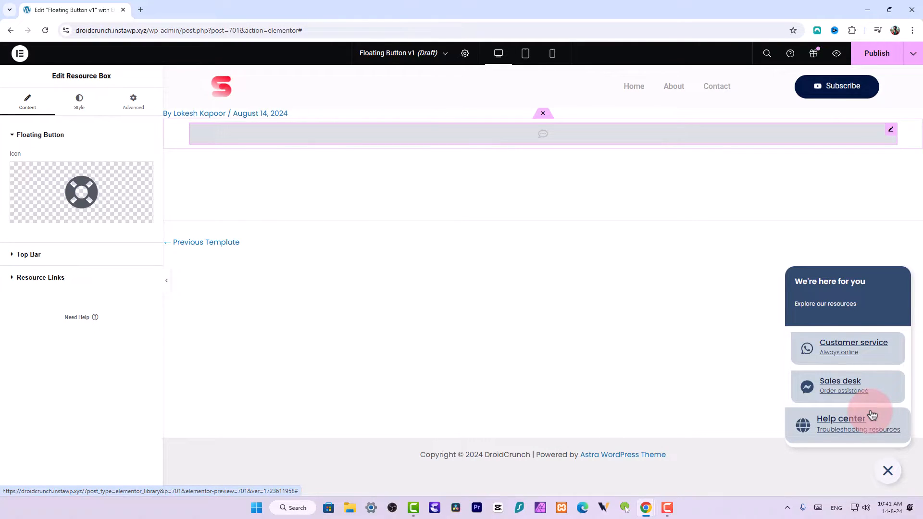
pyautogui.moveTo(867, 291)
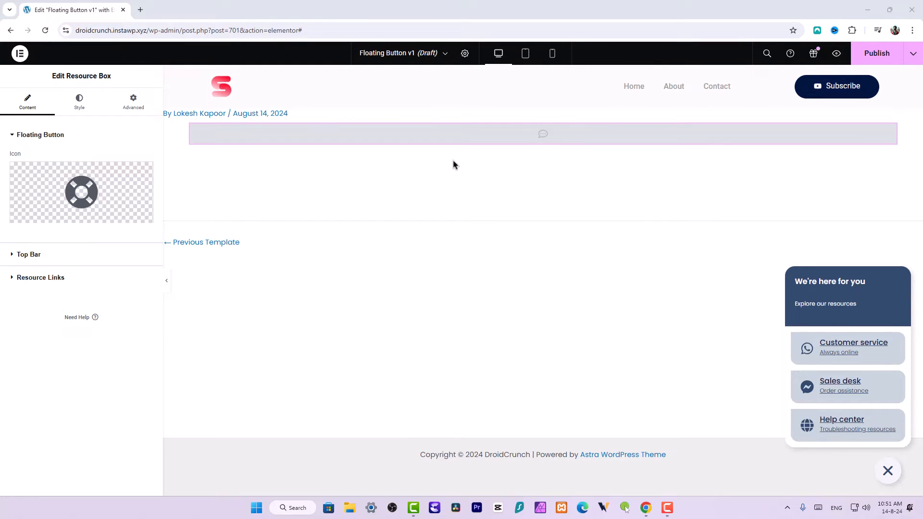
pyautogui.moveTo(625, 448)
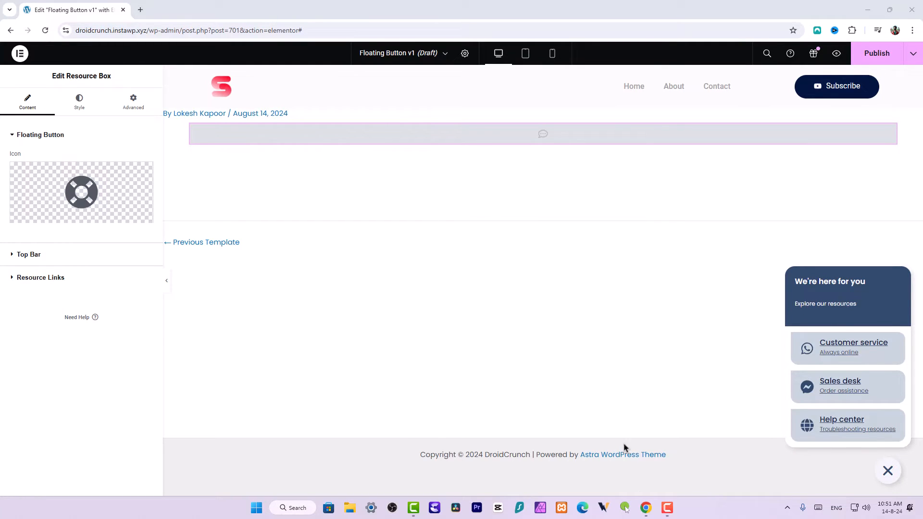